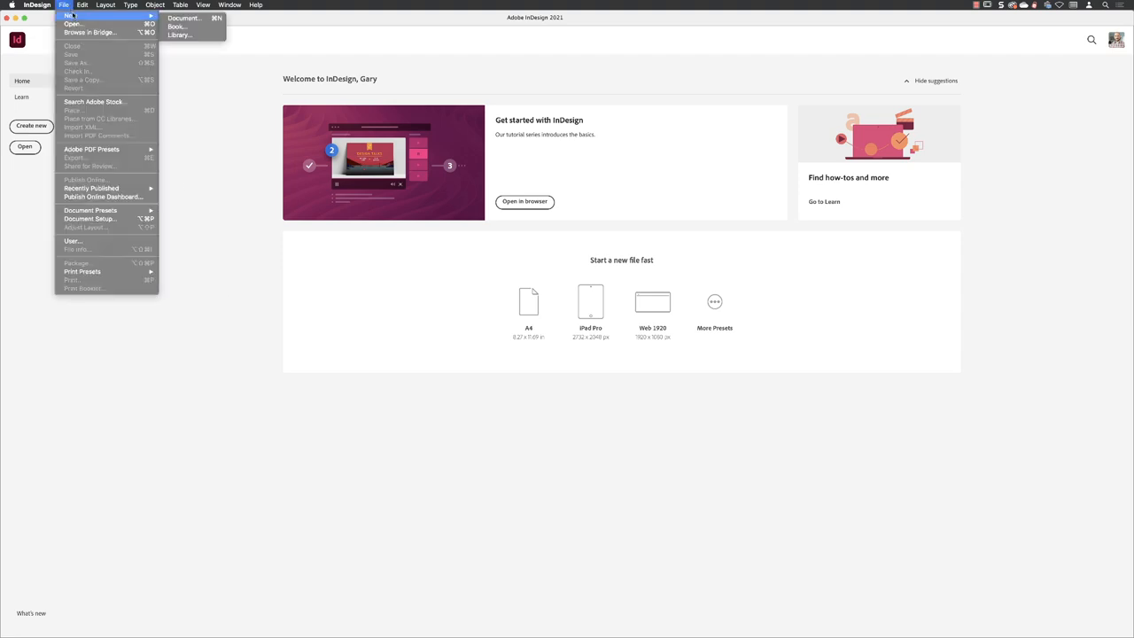
- Start a new document from the File menu, showing the A4 print preset
left_click(205, 20)
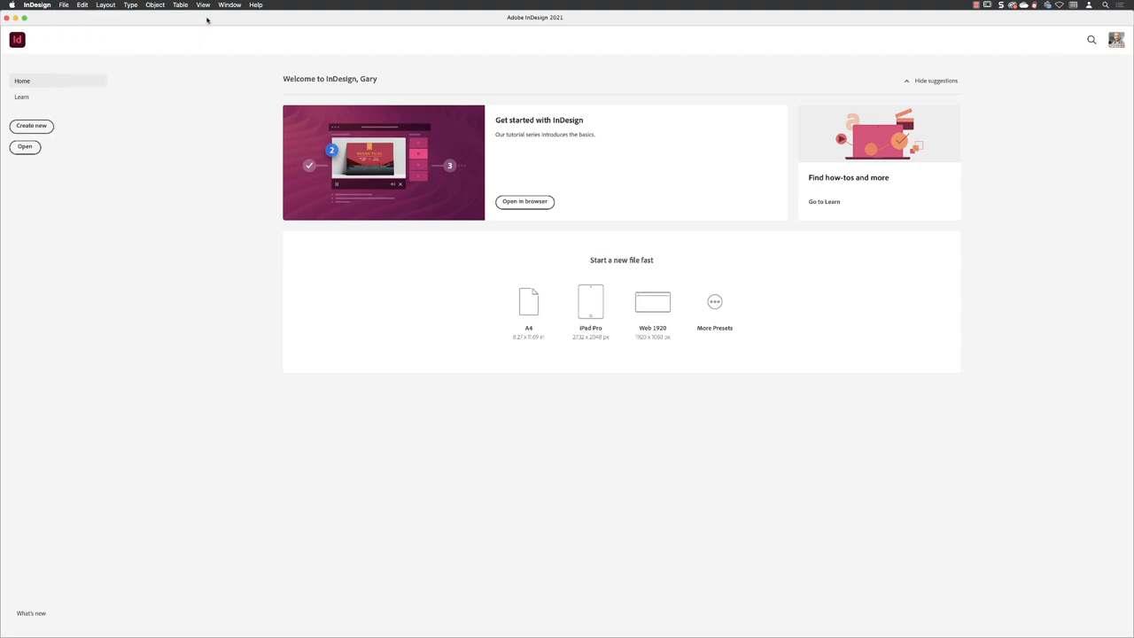
left_click(31, 125)
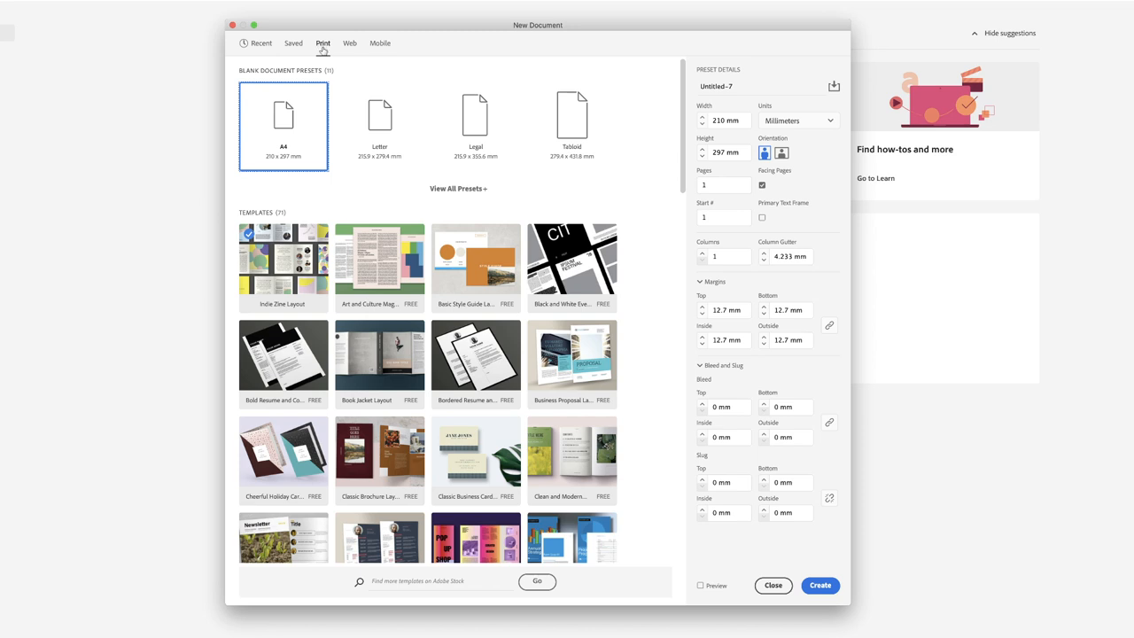
mouse_move(329, 55)
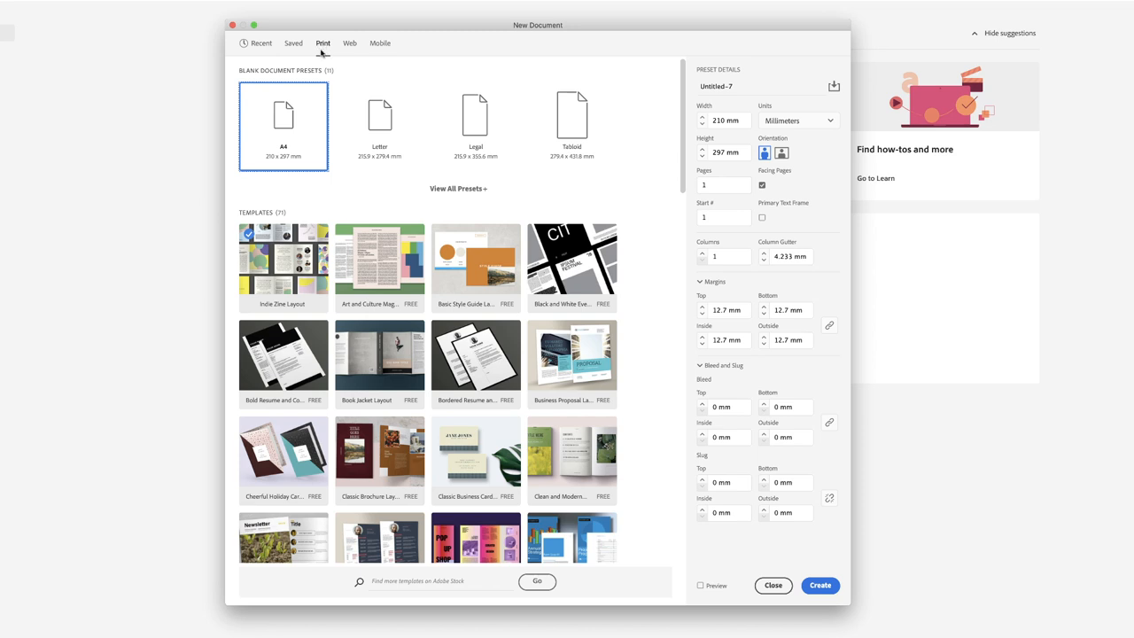
mouse_move(301, 135)
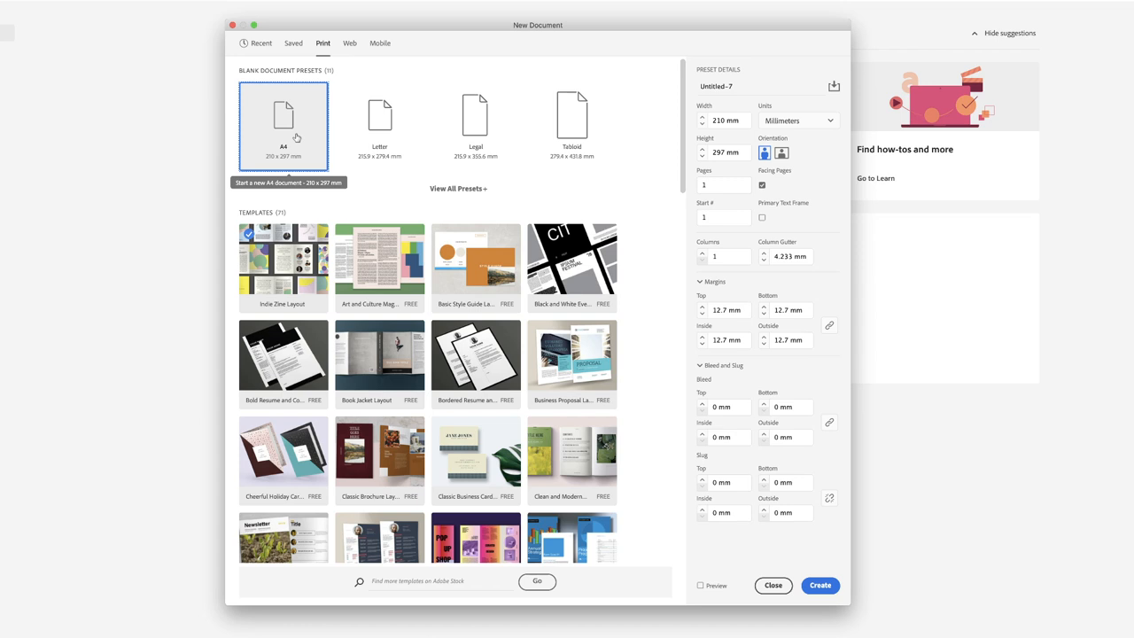
- Pick the A4 preset, name it Magazine_Template_01, and set width to 225 mm
left_click(724, 86)
type("Magazine_Template_")
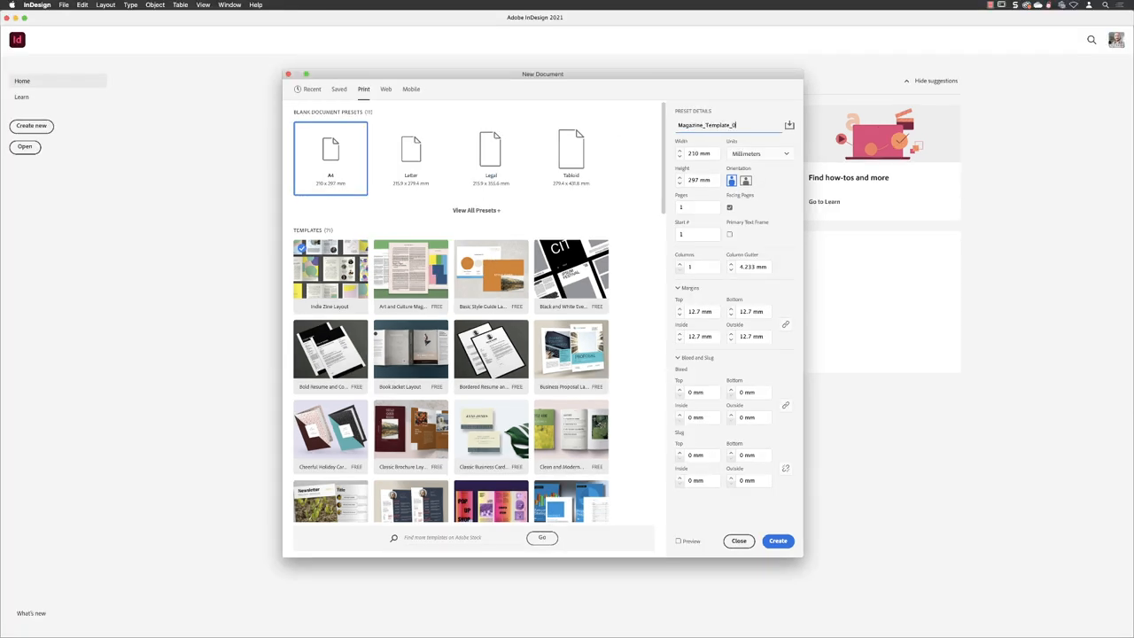
type("01")
left_click(703, 154)
type("225")
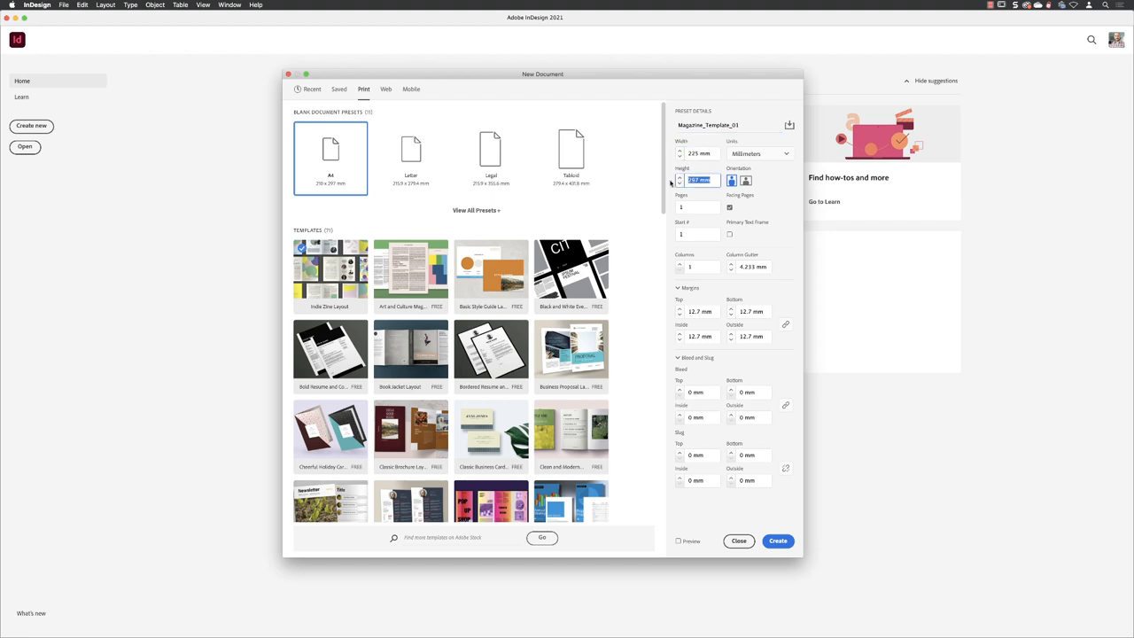
- Set height to 300 mm and pages to 120 with facing pages on
type("100")
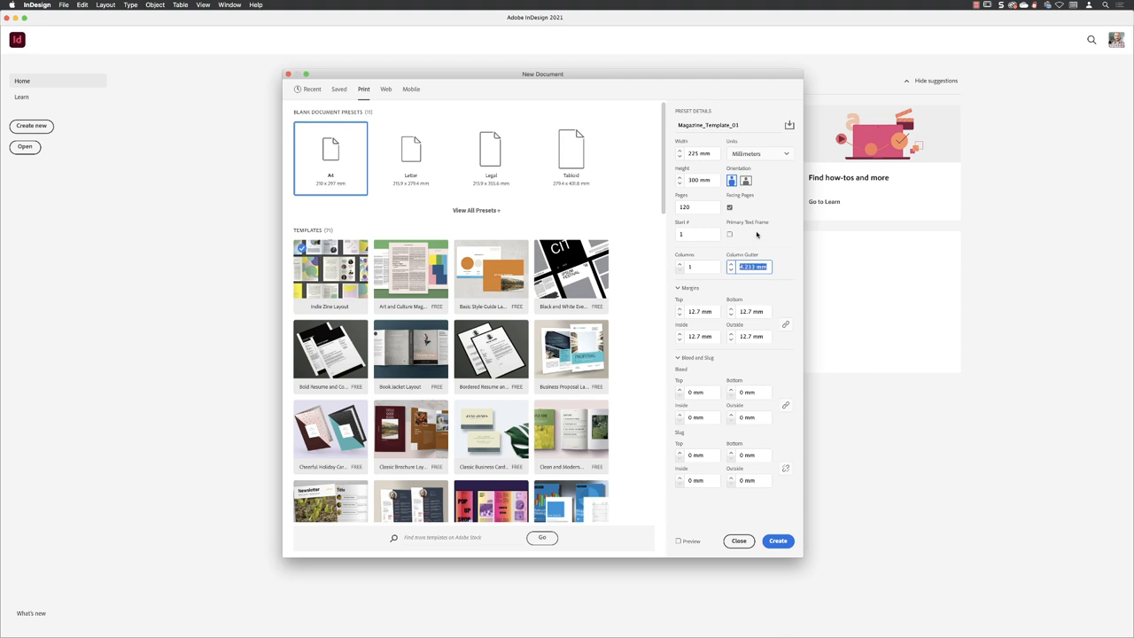
- Enter a column gutter of 3.881 mm
type("11")
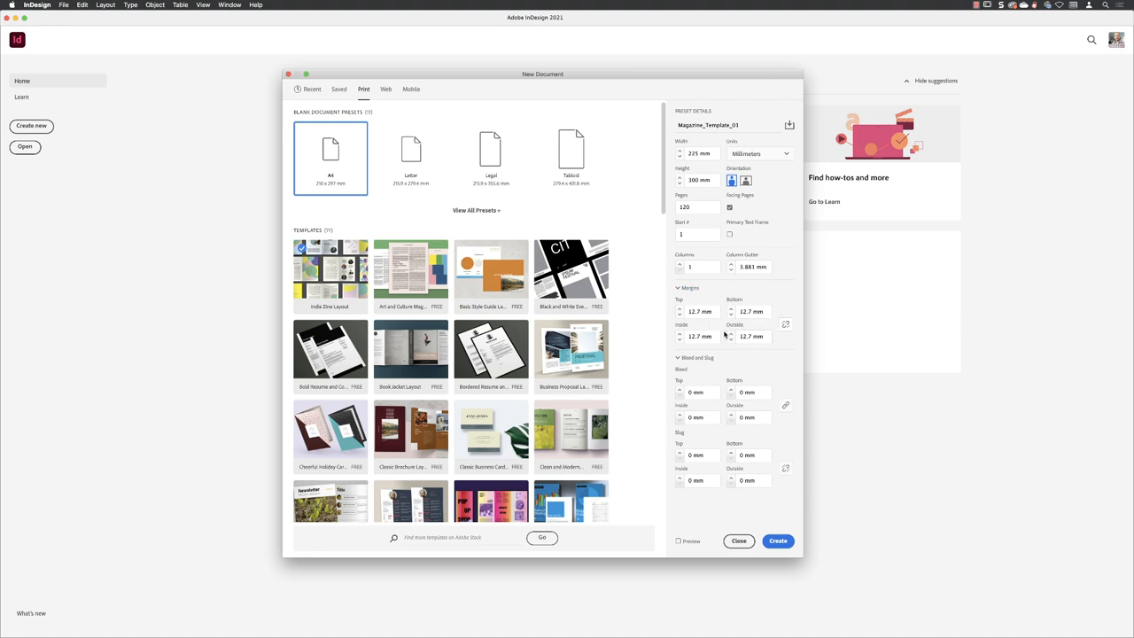
- Unlink margins and set top/bottom 0, inside 18 mm, outside 16 mm
left_click(700, 311)
type("0")
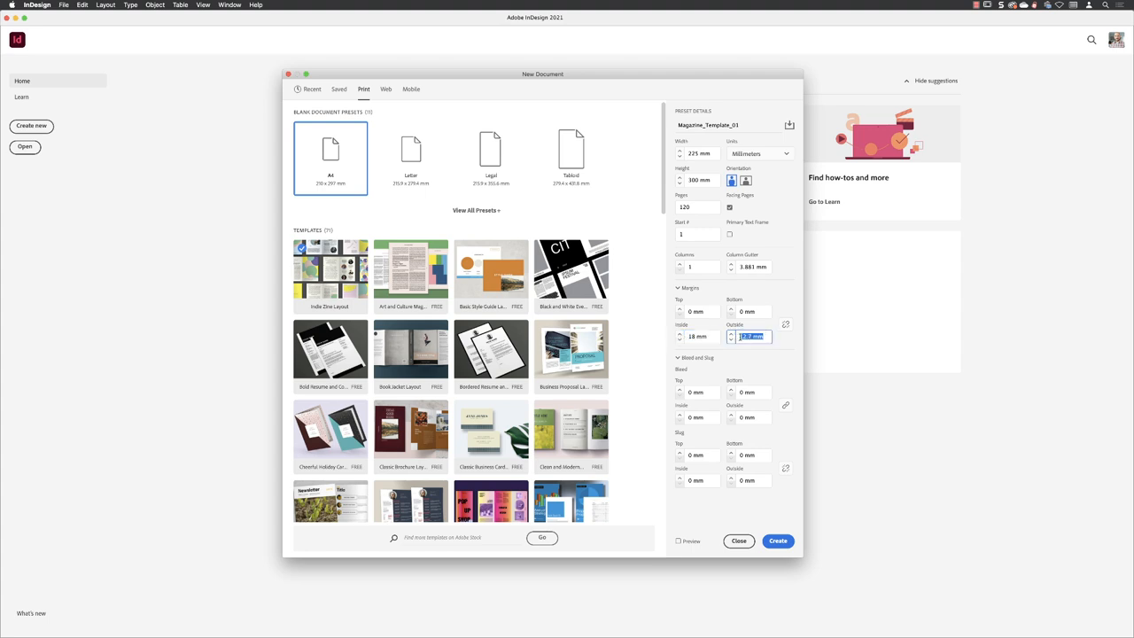
type("16")
left_click(750, 392)
type("3")
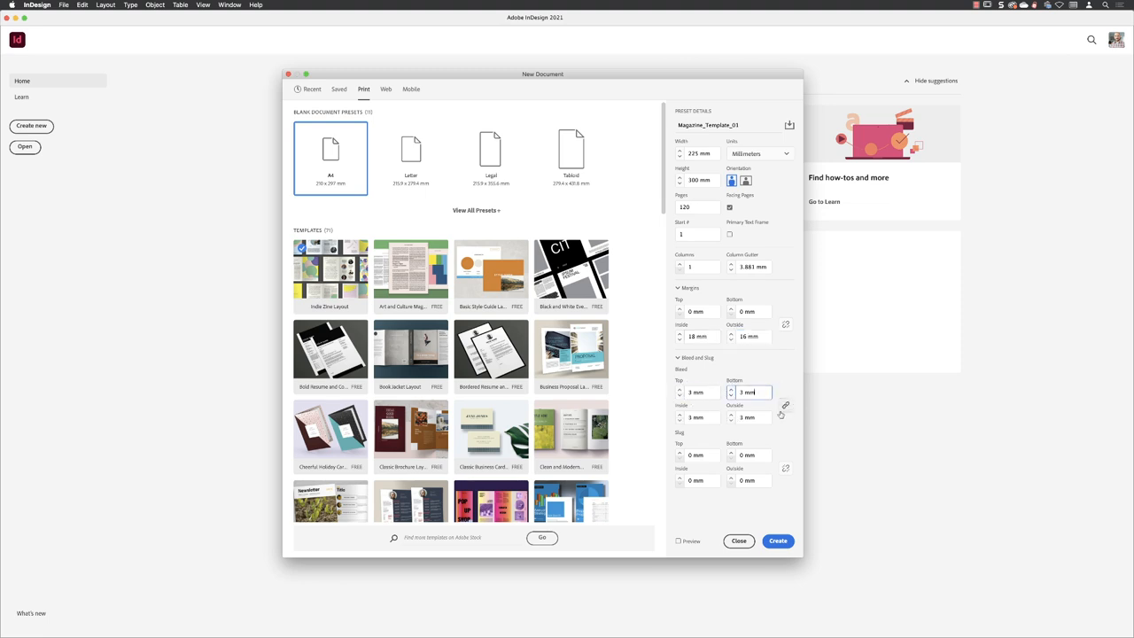
mouse_move(787, 405)
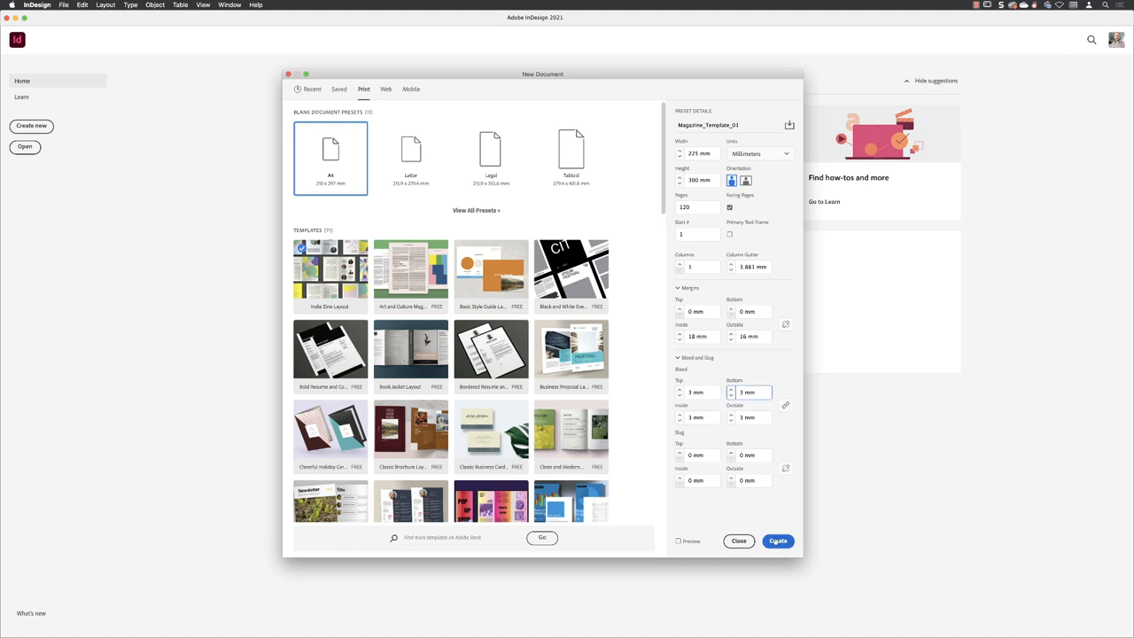
- Create the 120-page Magazine_Template_01 document with 3 mm bleed on all sides
left_click(779, 540)
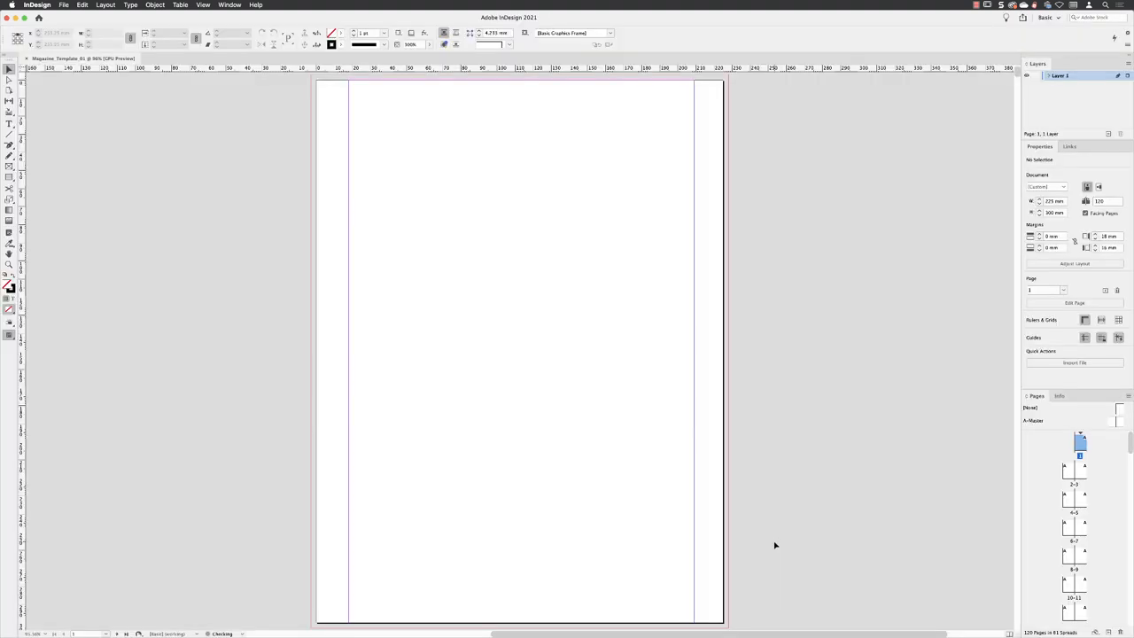